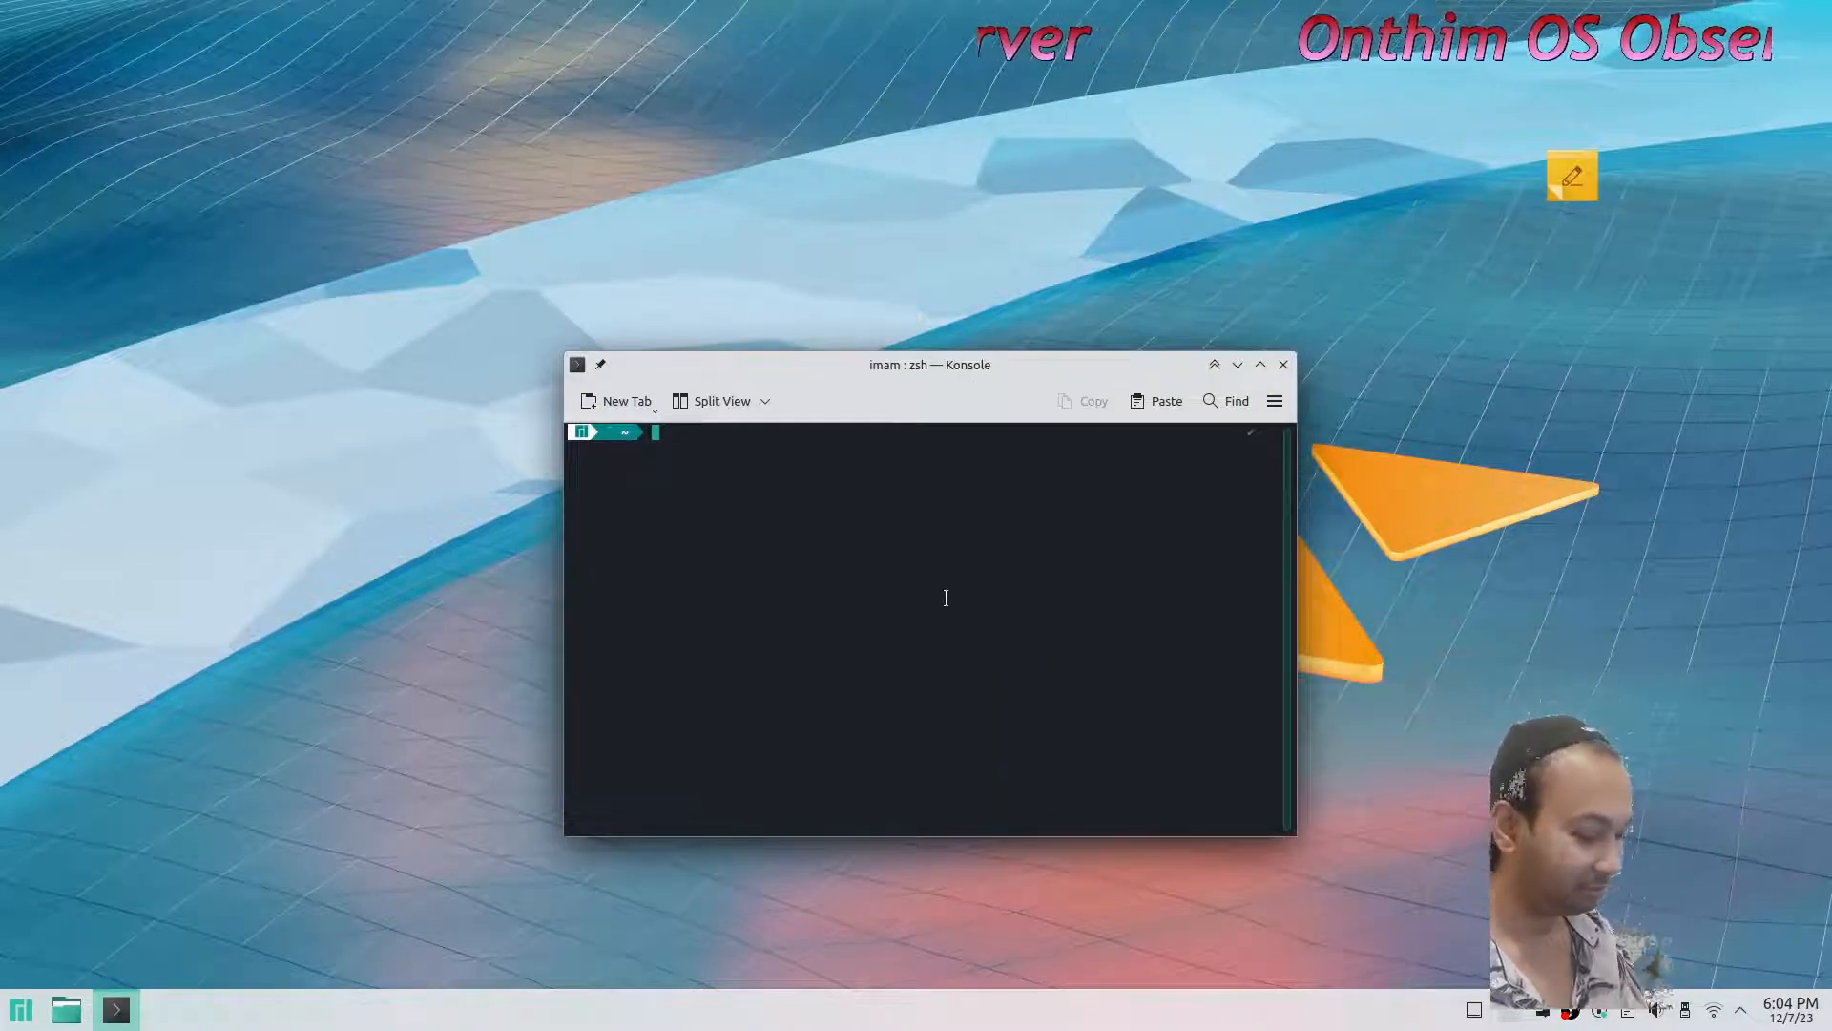
Step: Enter 'kolourpaint & kcalc & firefox & microsoft-edge-stable & wine notepad & kruler &' at the Konsole prompt
type("kolourpaint & kcalc & firefox & microsoft-edge-stable & wine notepad & kruler &")
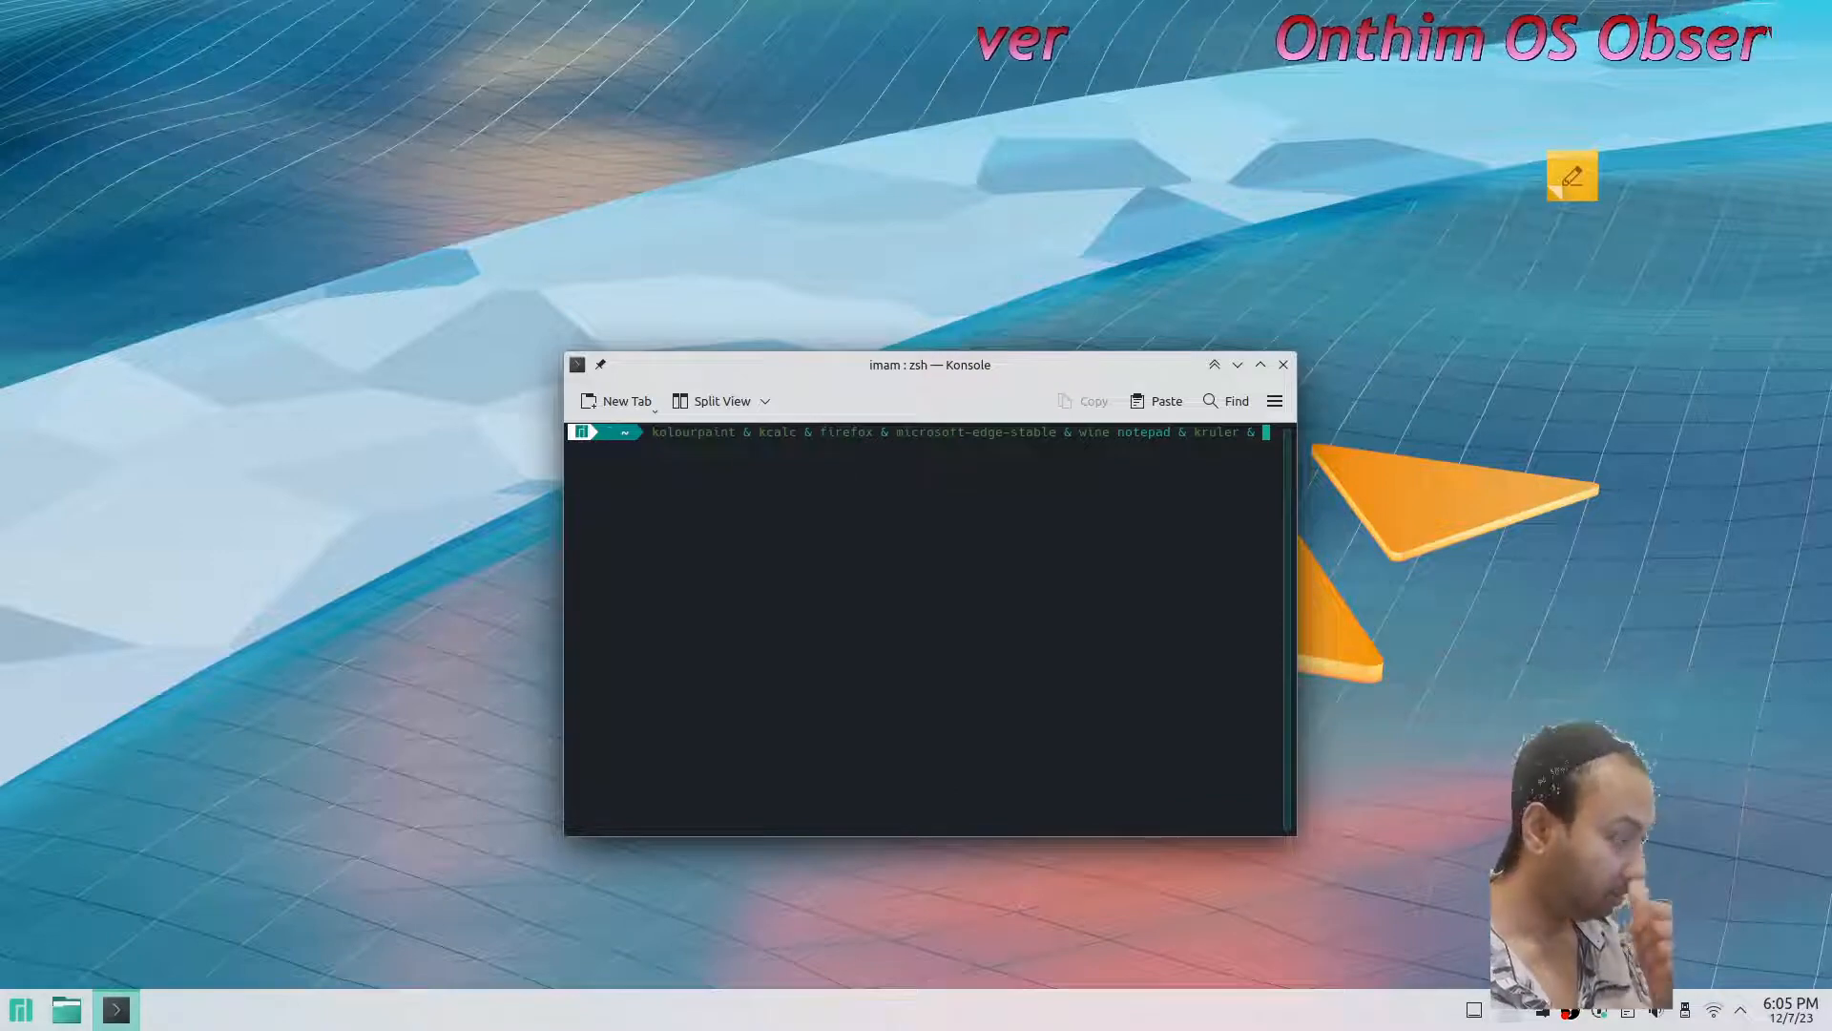
key("Return")
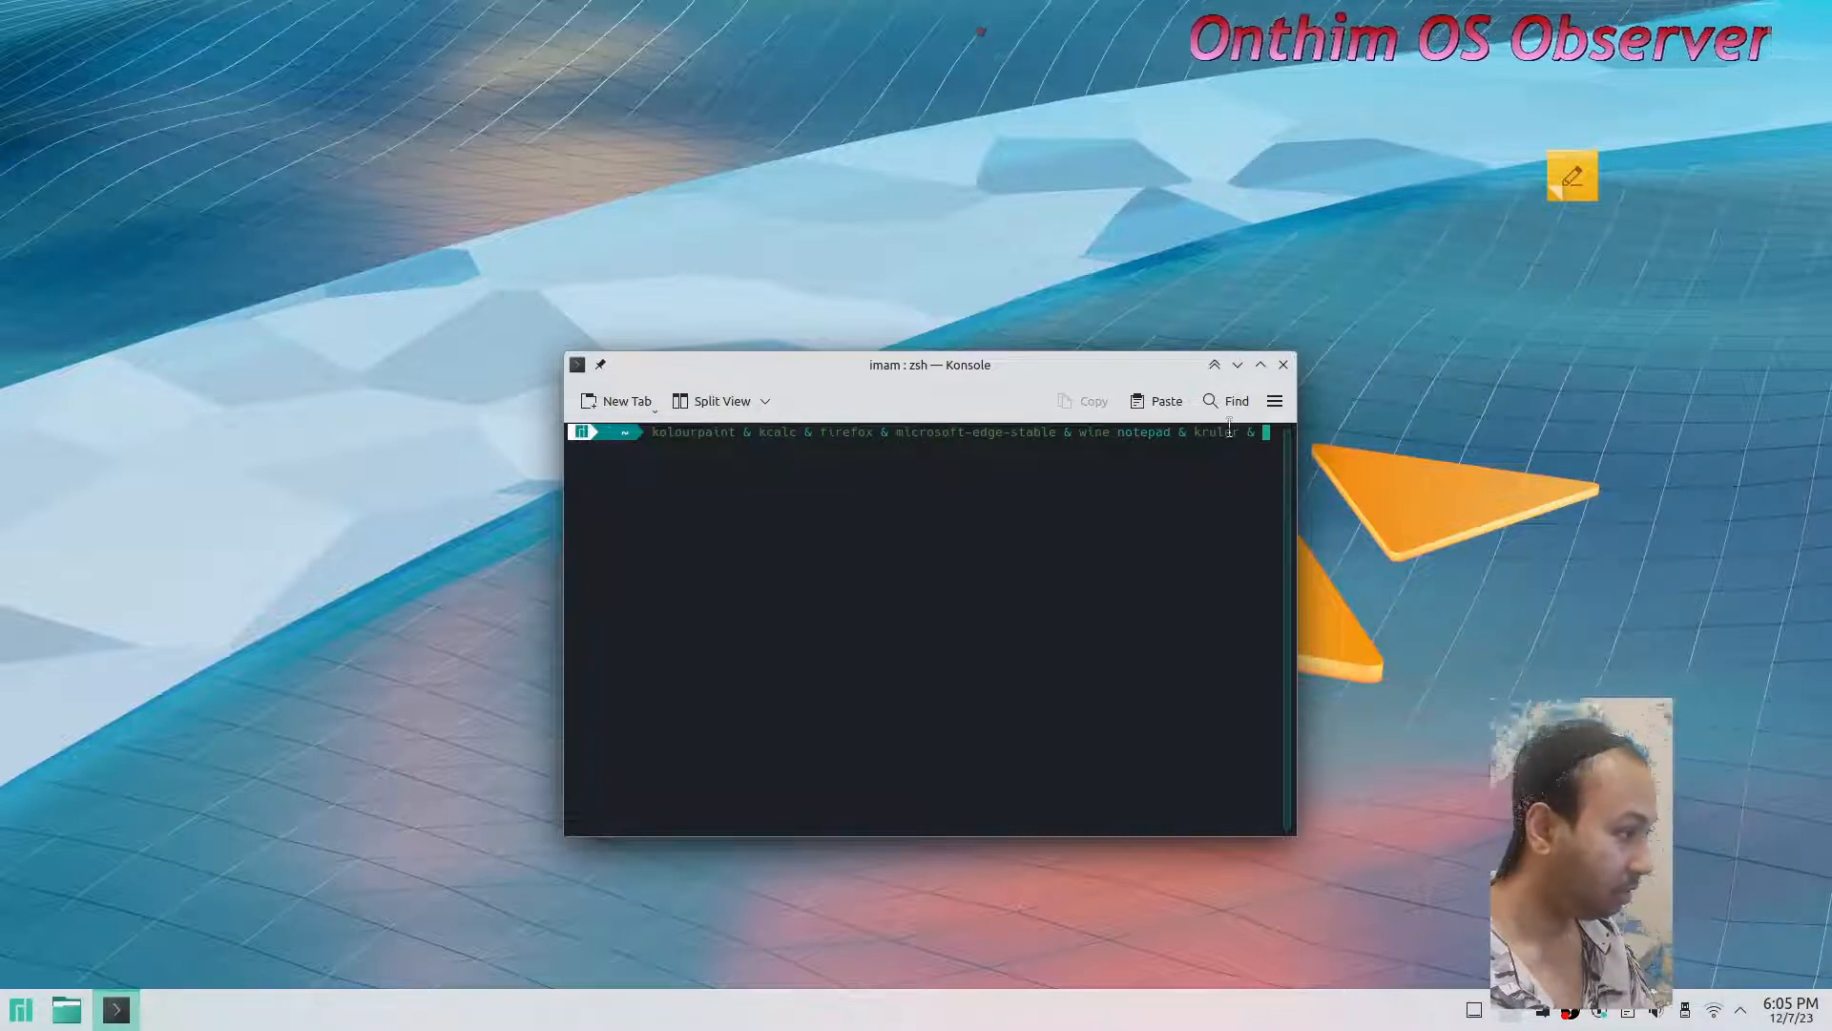
Step: Run the launch command and type HHADHASHDASHDAHD into the blank Wine Notepad
key("Return")
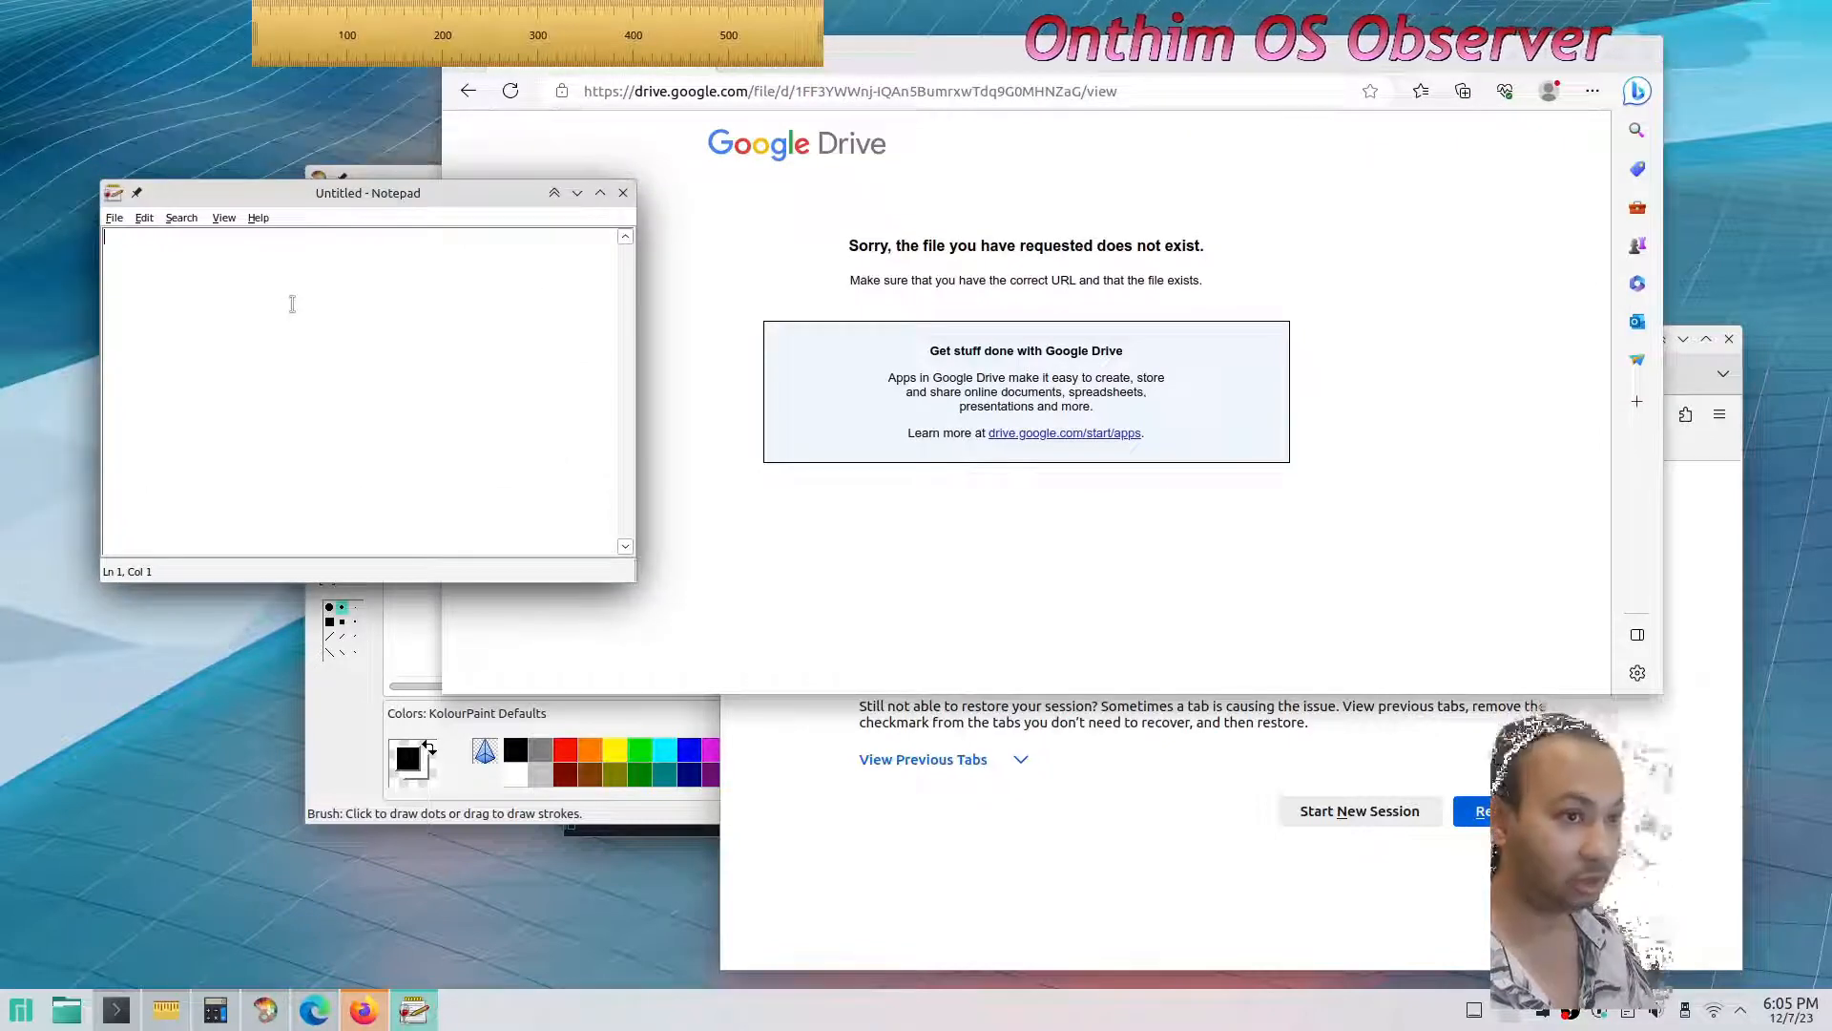
type("HHADHASHDASHDAHD")
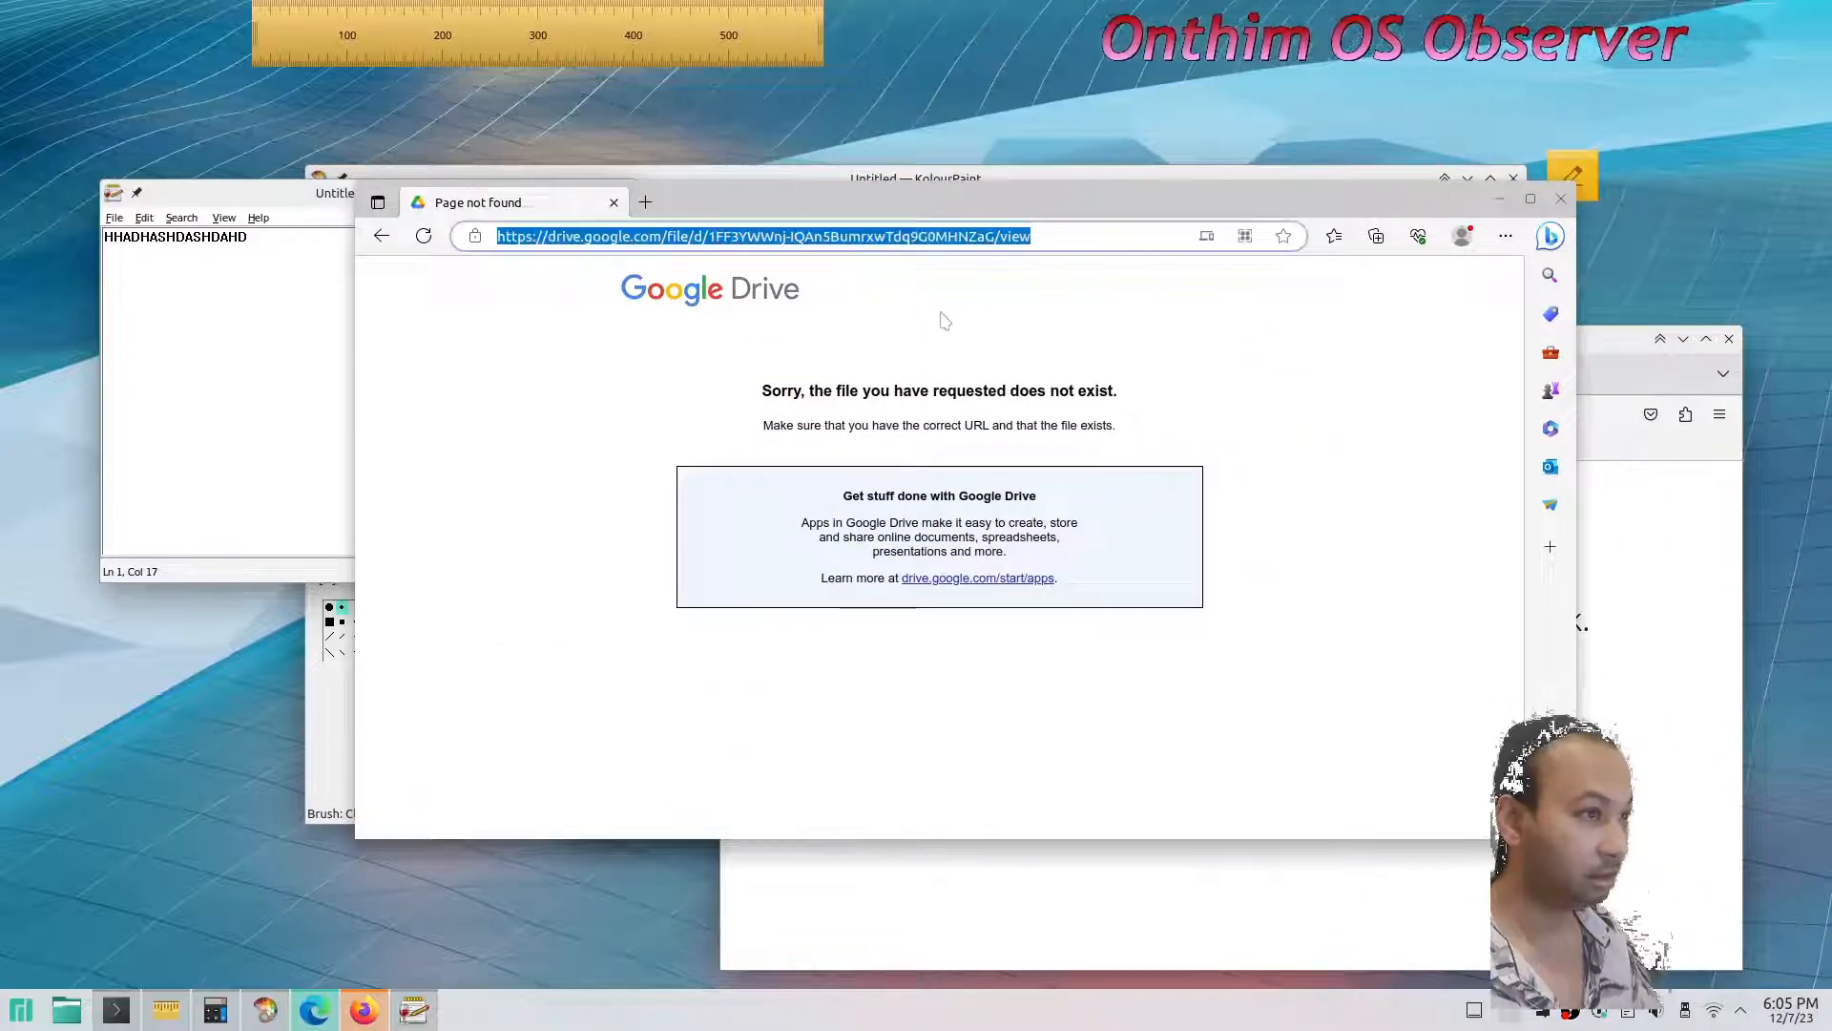
type("www.microsoft.com/en-au/")
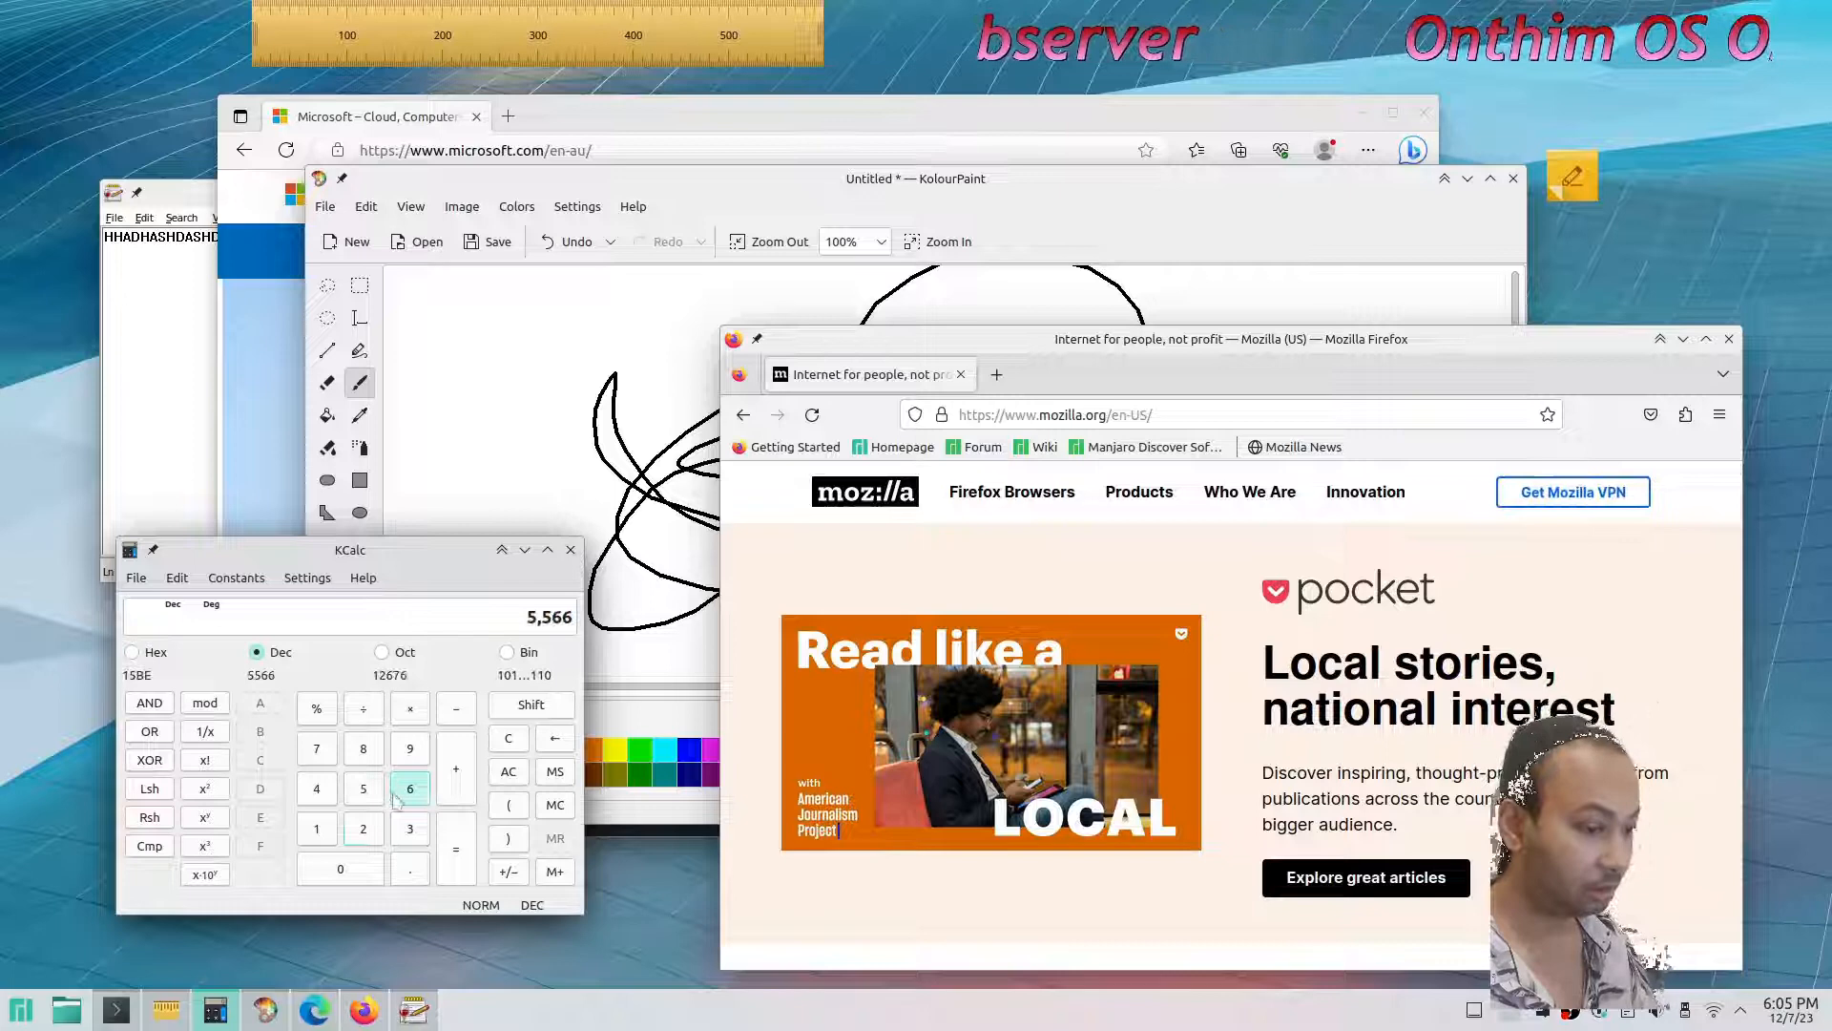
left_click(409, 787)
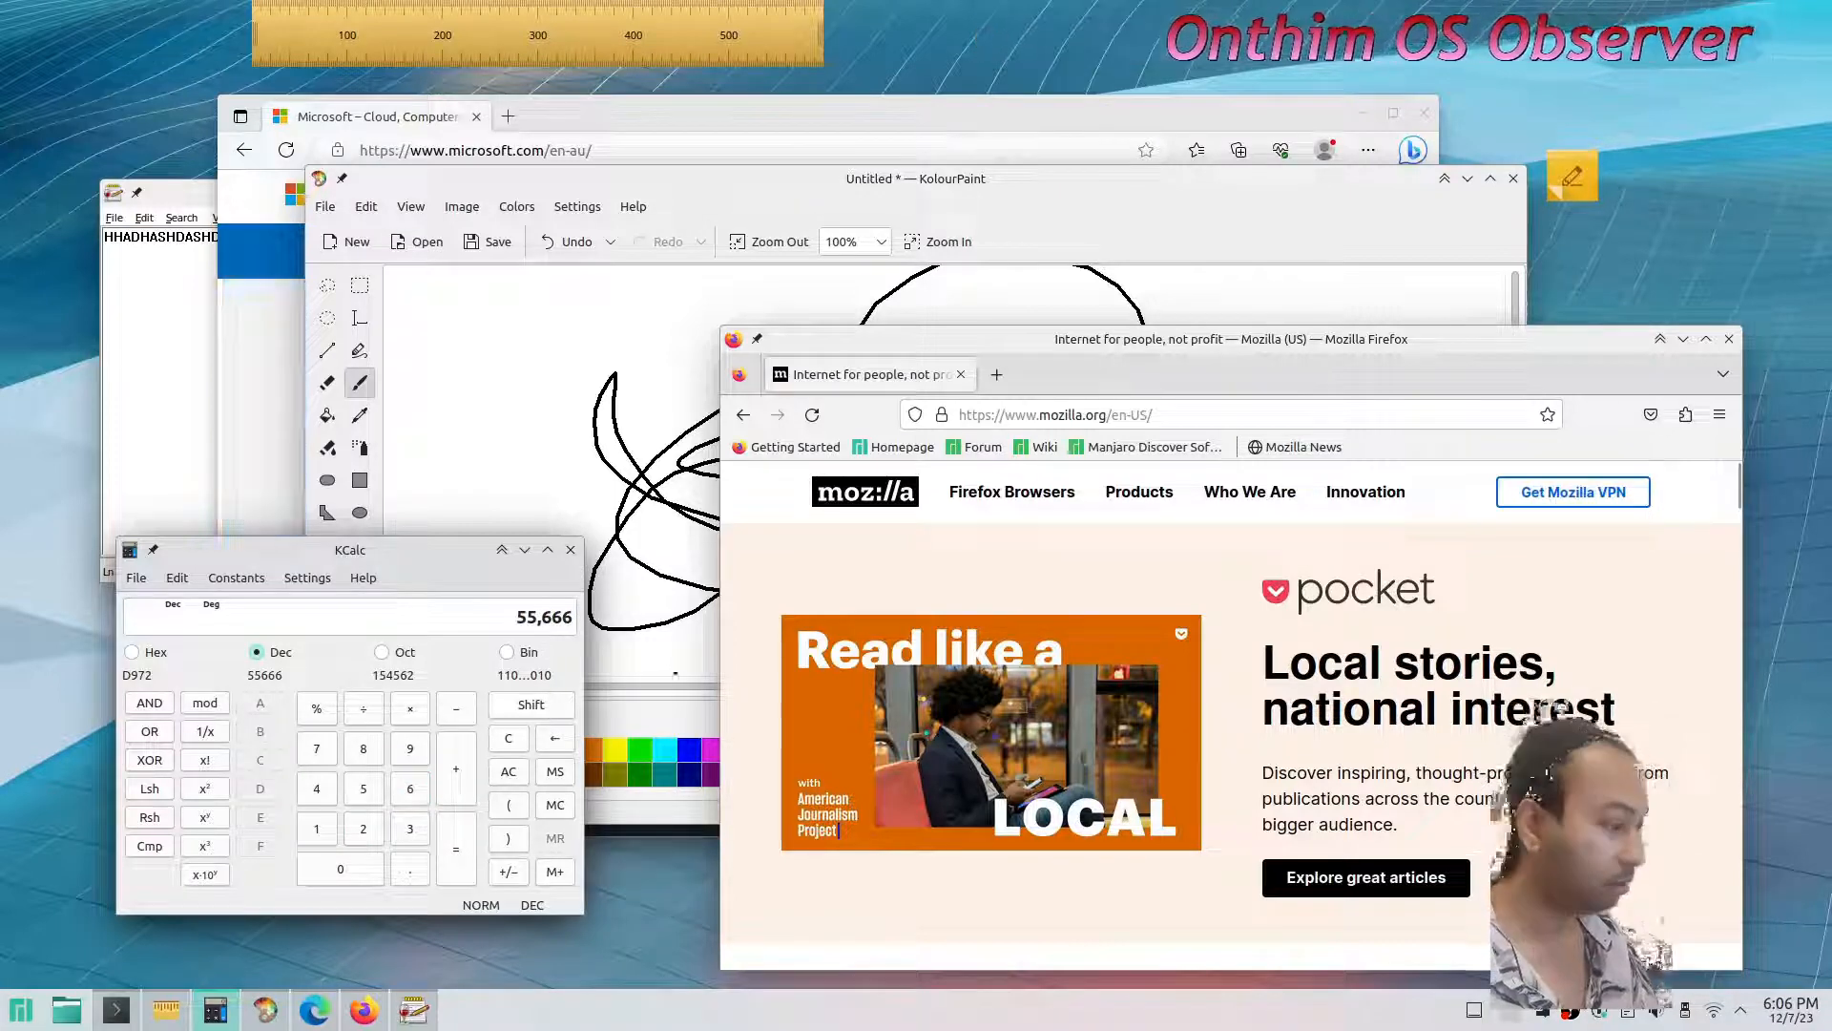
left_click(114, 1008)
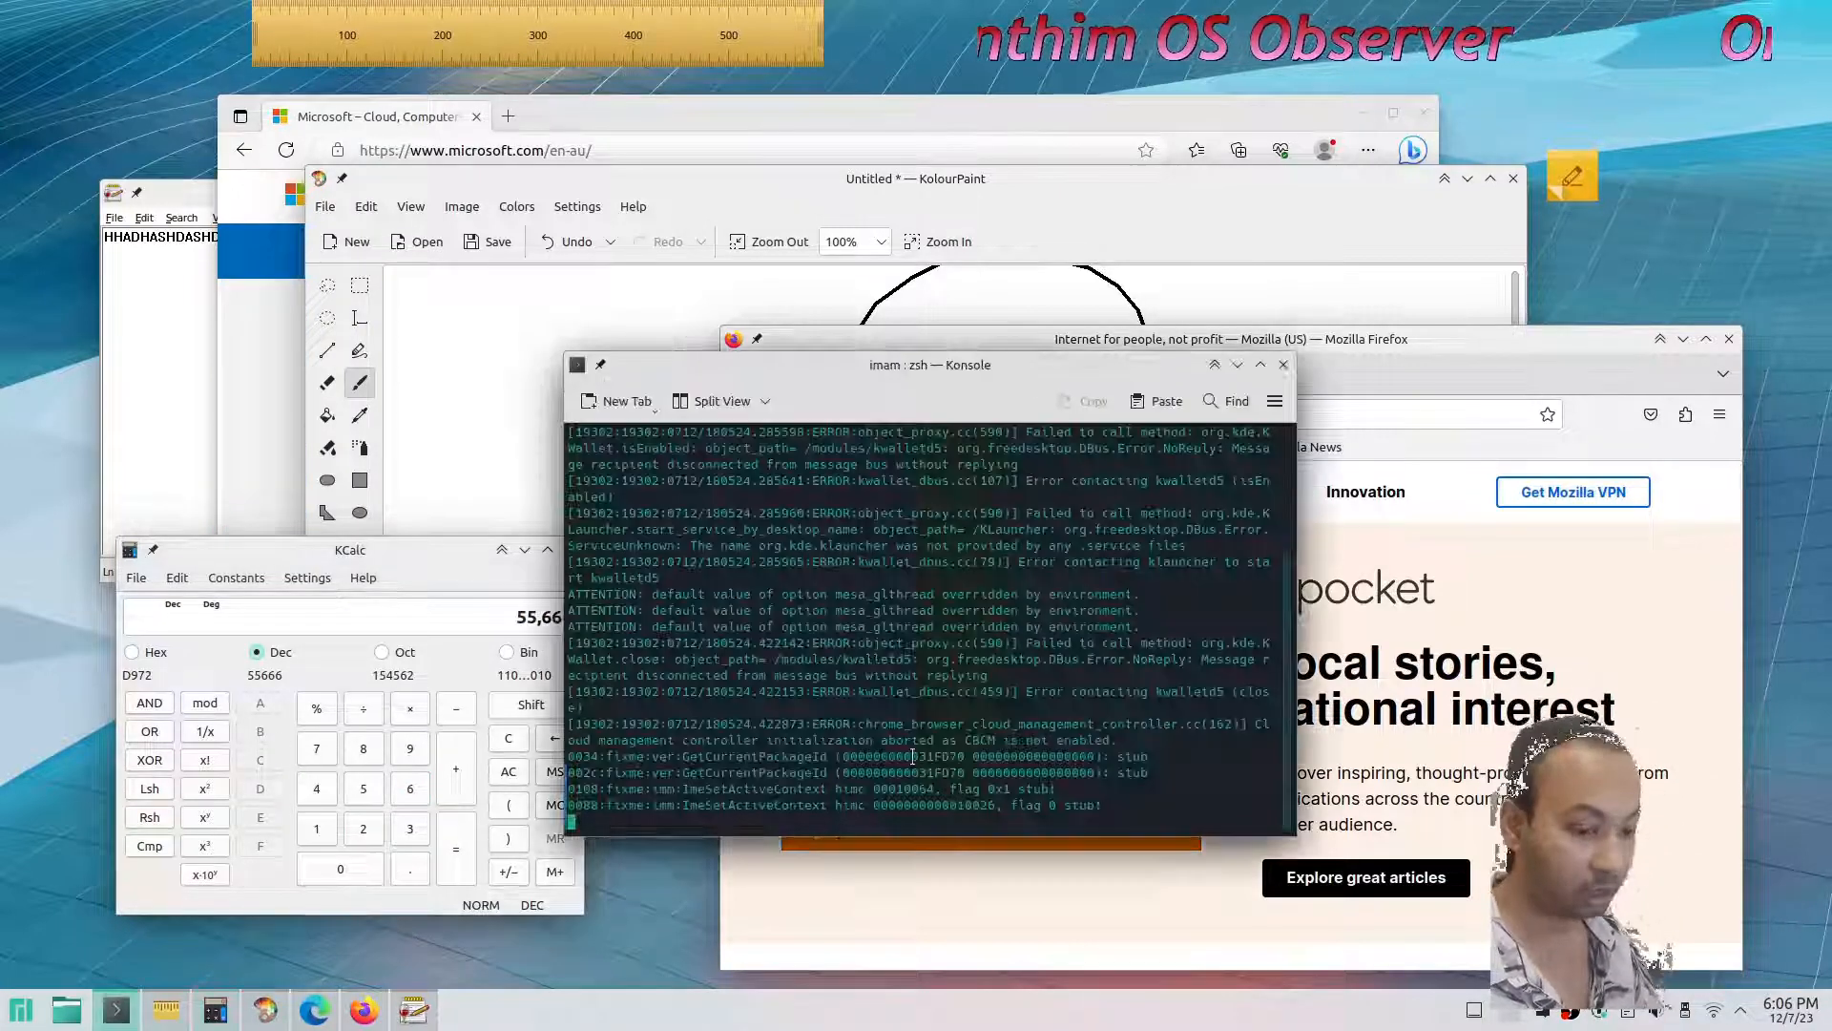